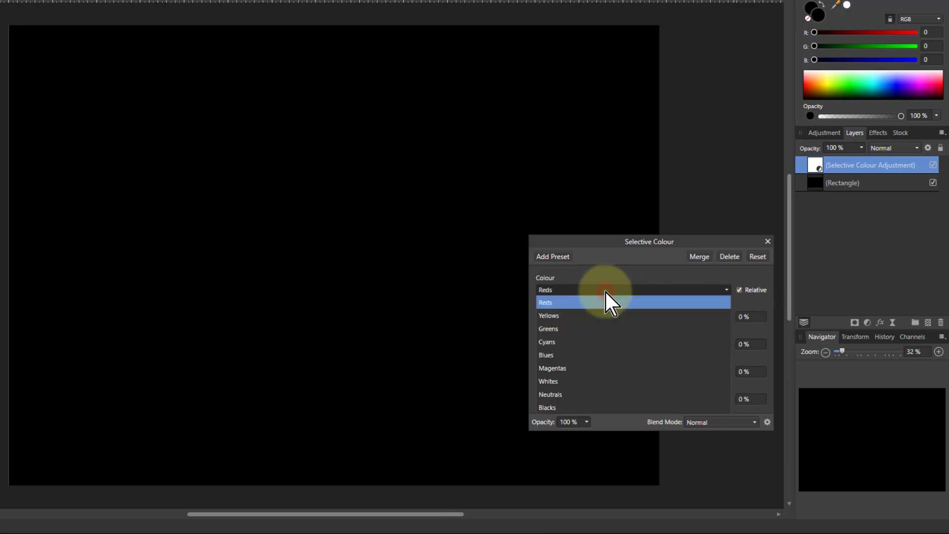
- Set the Selective Colour adjustment's colour range to Blacks
{"action": "left_click", "coordinate": [546, 406]}
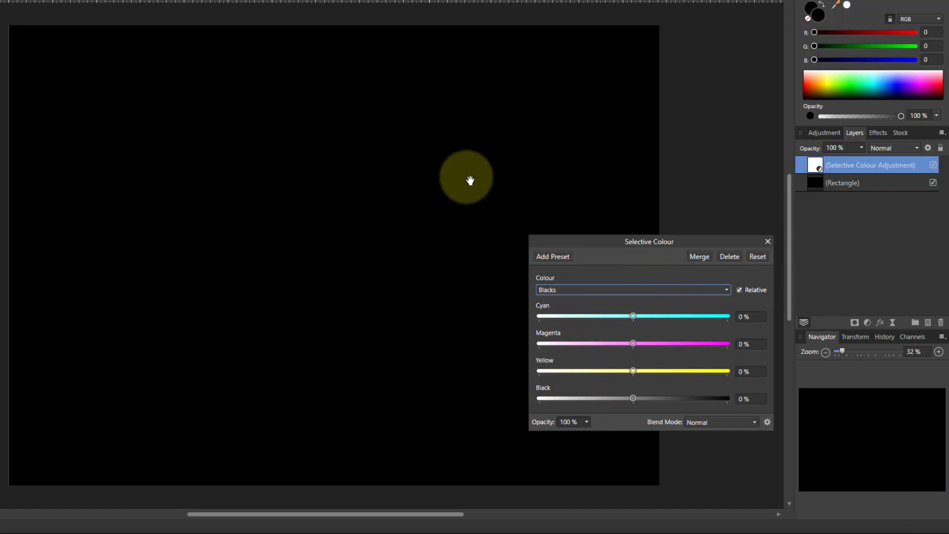
- Reduce Cyan in the Blacks range to about -78%, turning the black rectangle red
{"action": "left_click_drag", "start_coordinate": [633, 316], "coordinate": [560, 315]}
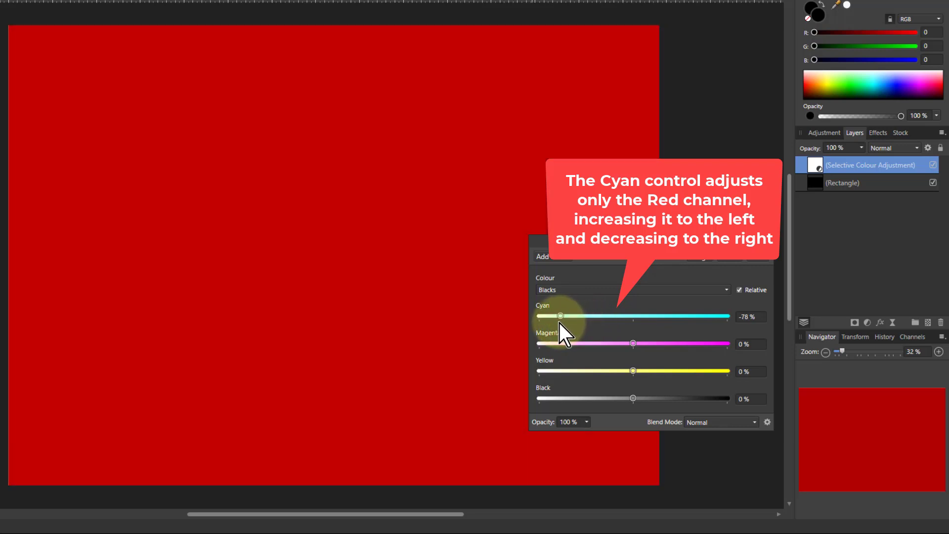